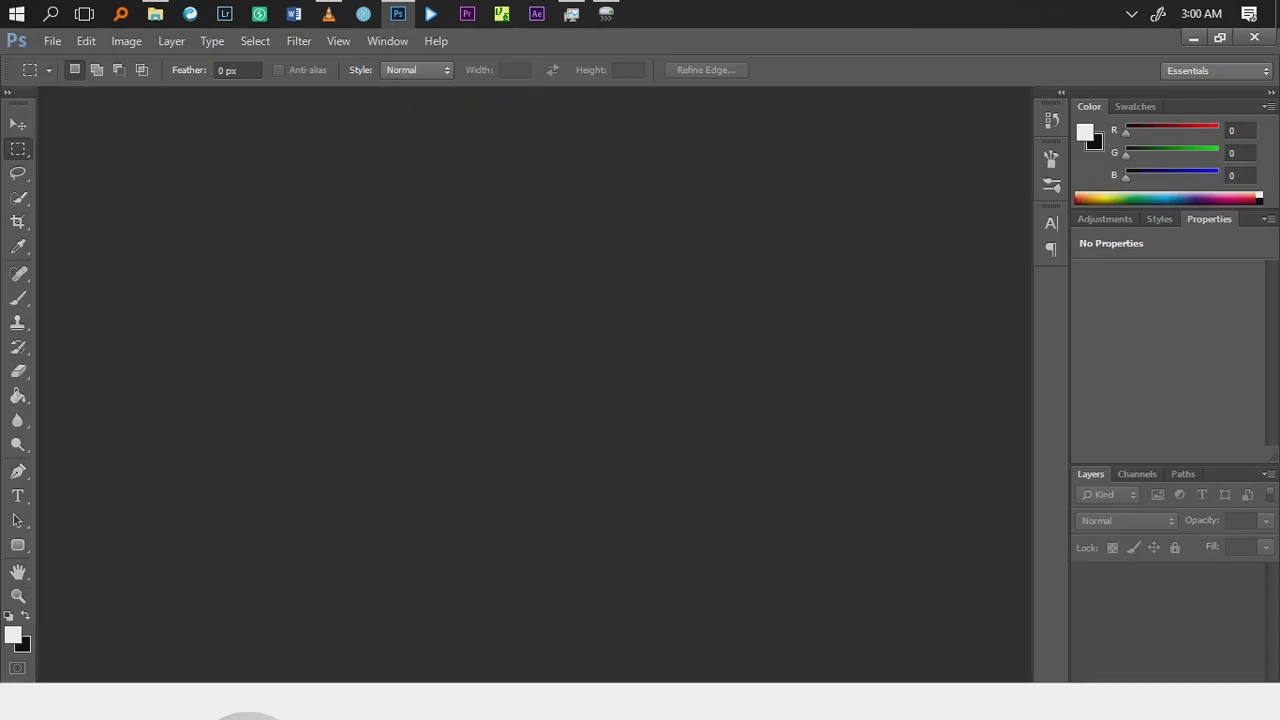
# Step: Bring up the Open dialog and browse the Desktop folder for the IMG photo
pyautogui.click(16, 124)
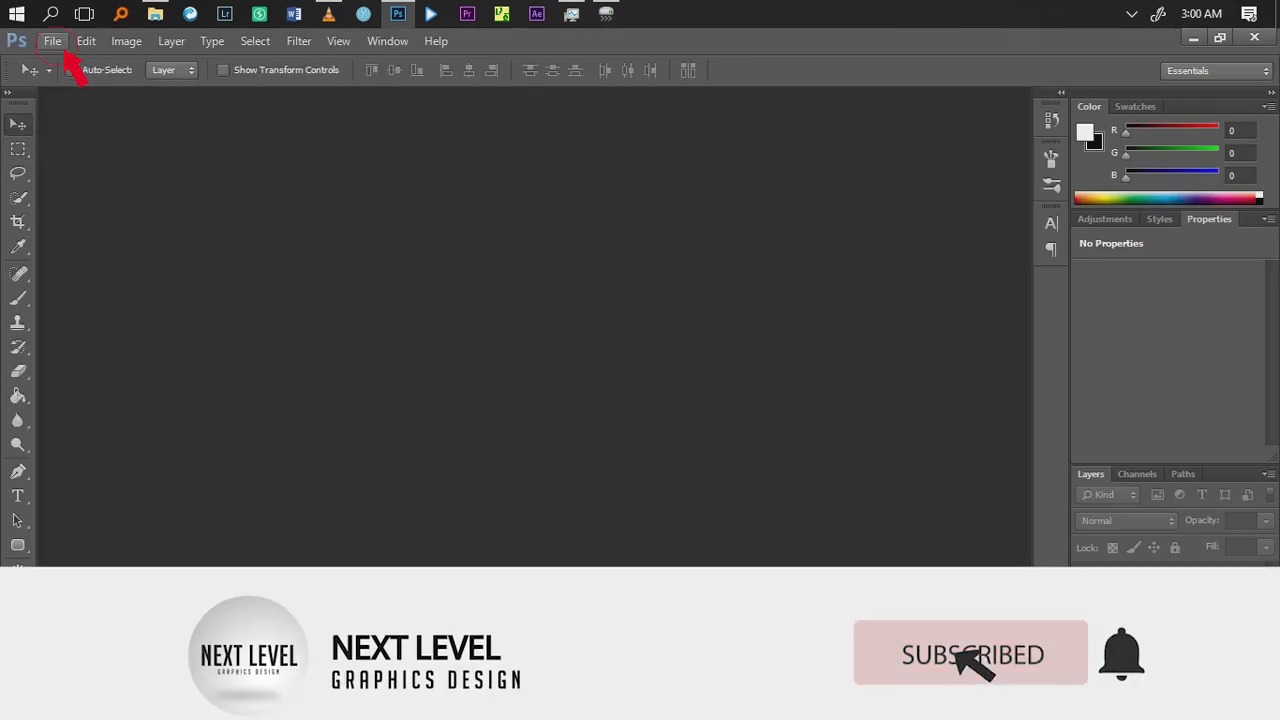
pyautogui.click(52, 40)
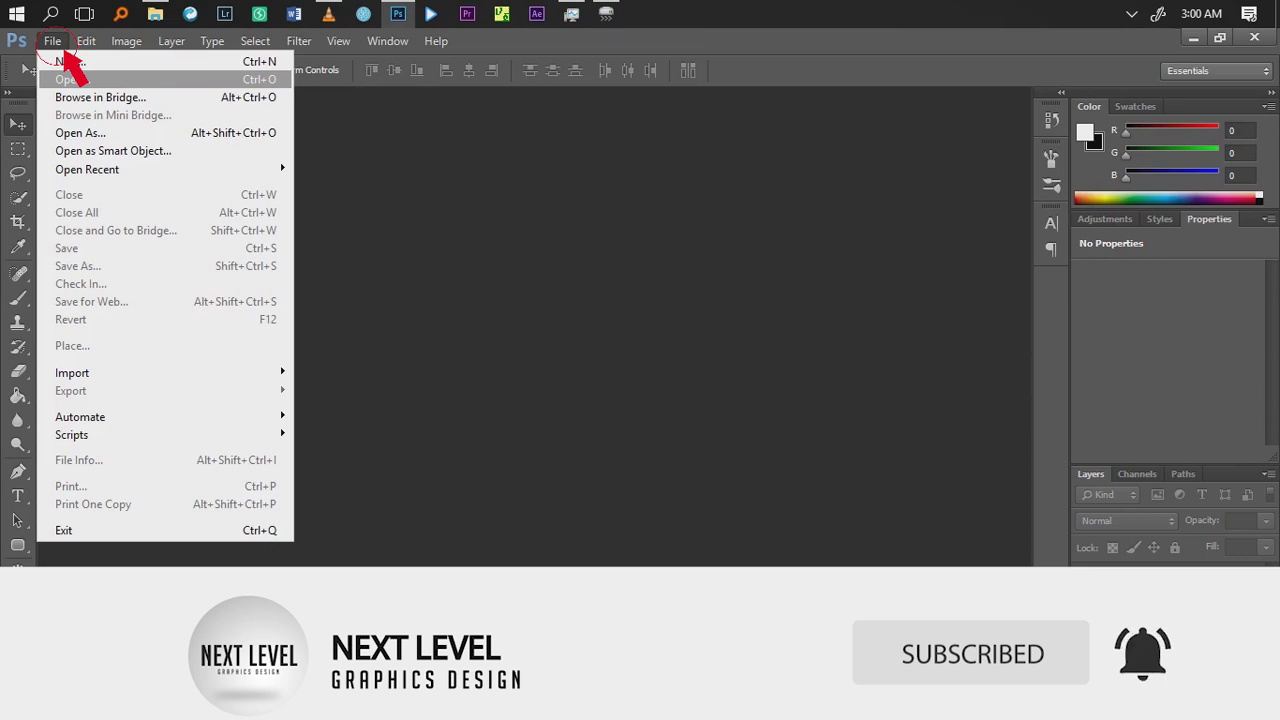
pyautogui.click(64, 80)
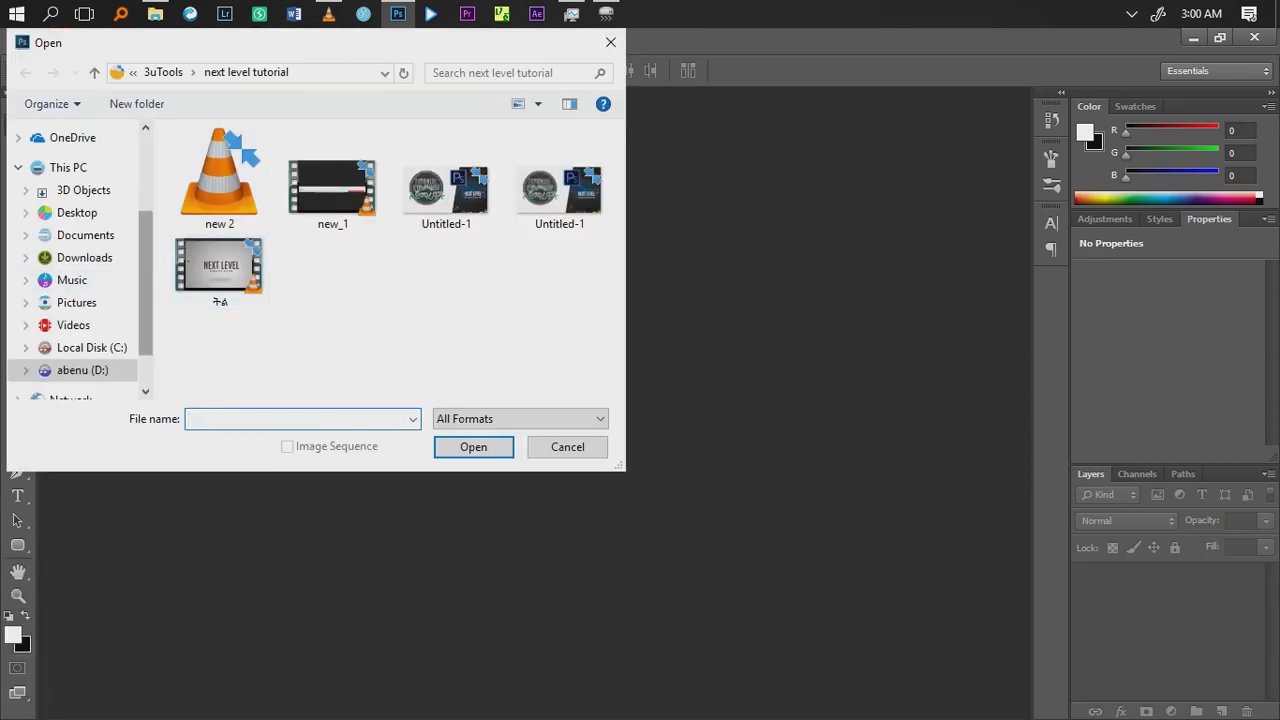
pyautogui.click(76, 212)
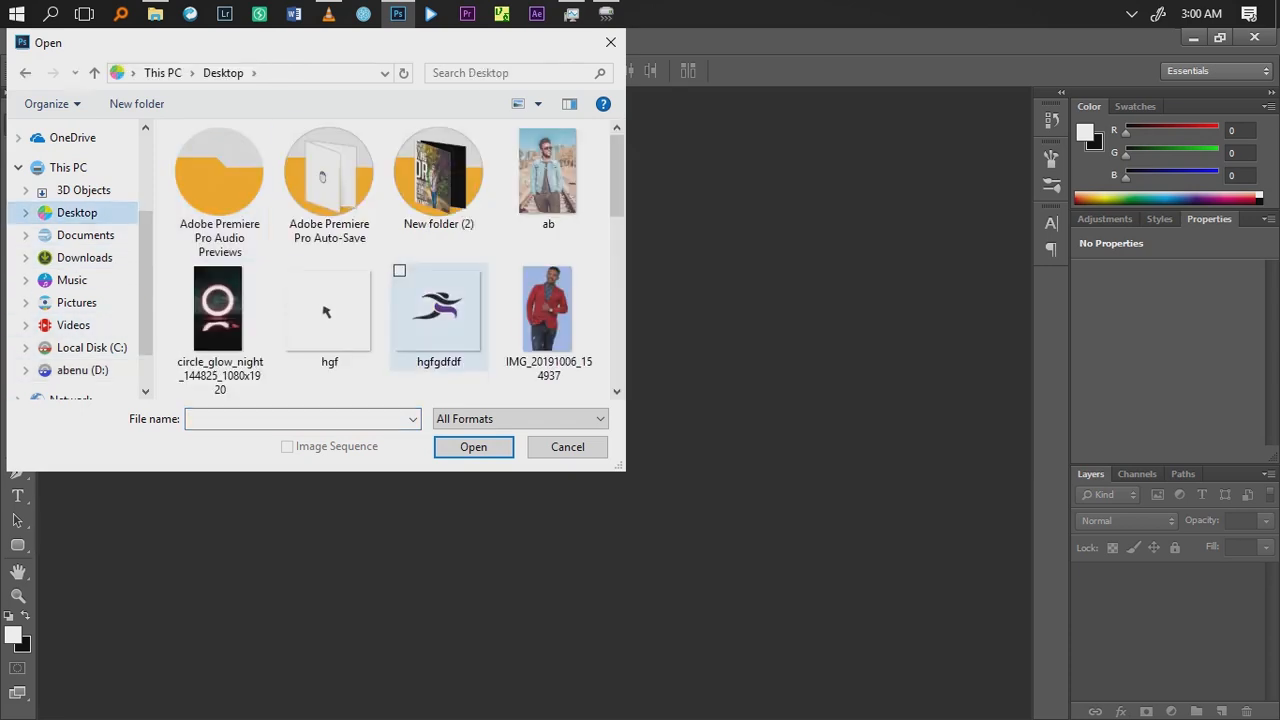
pyautogui.scroll(-3)
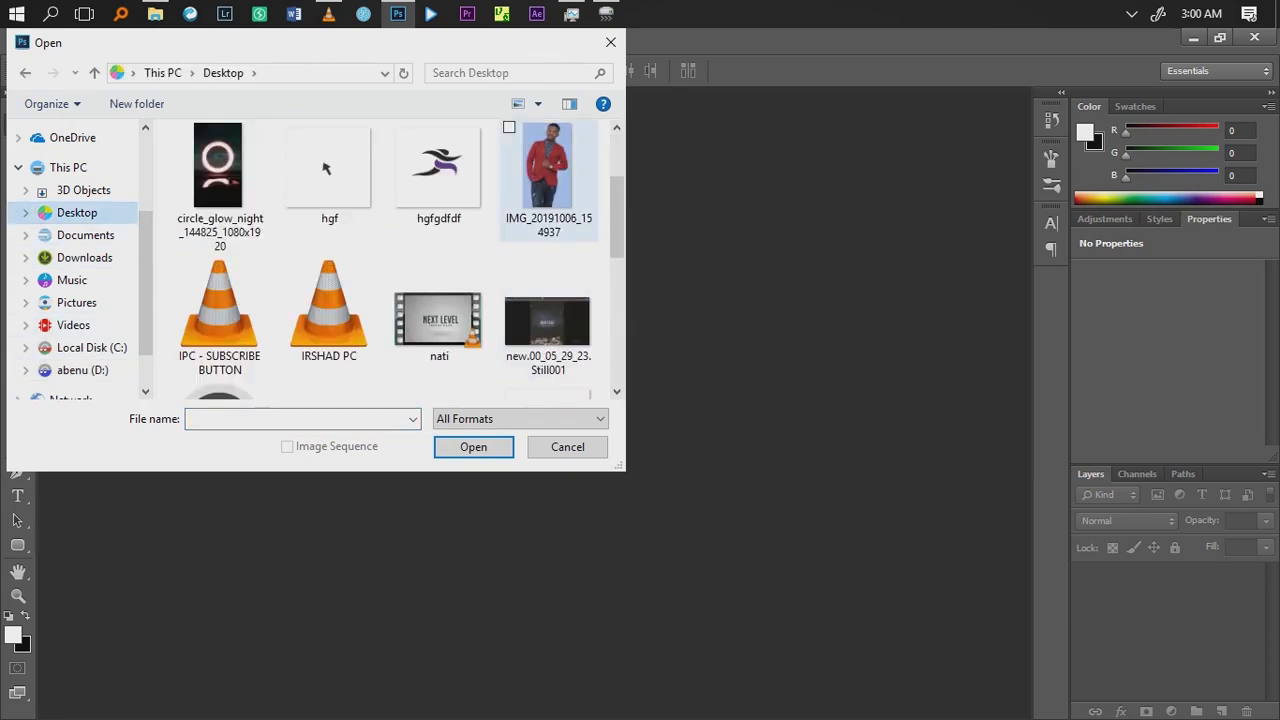
# Step: Load the photo of the man in the red blazer and activate the Quick Selection tool
pyautogui.click(568, 448)
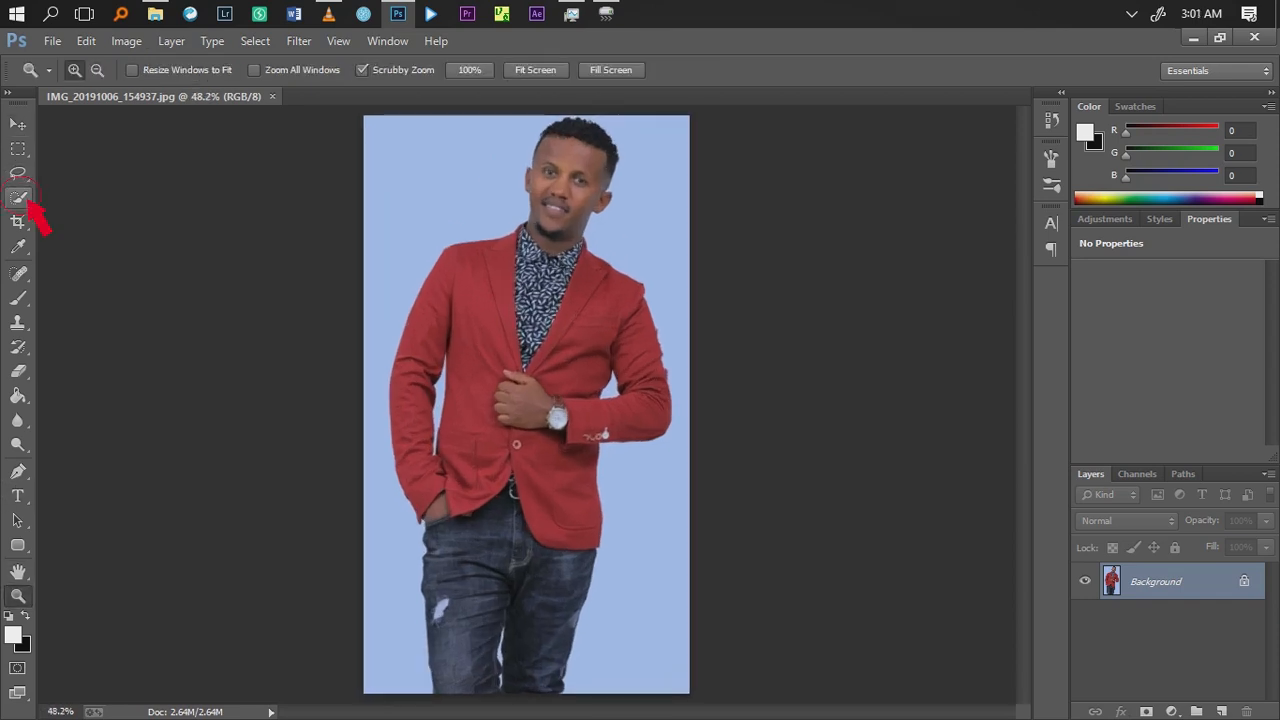
pyautogui.click(18, 198)
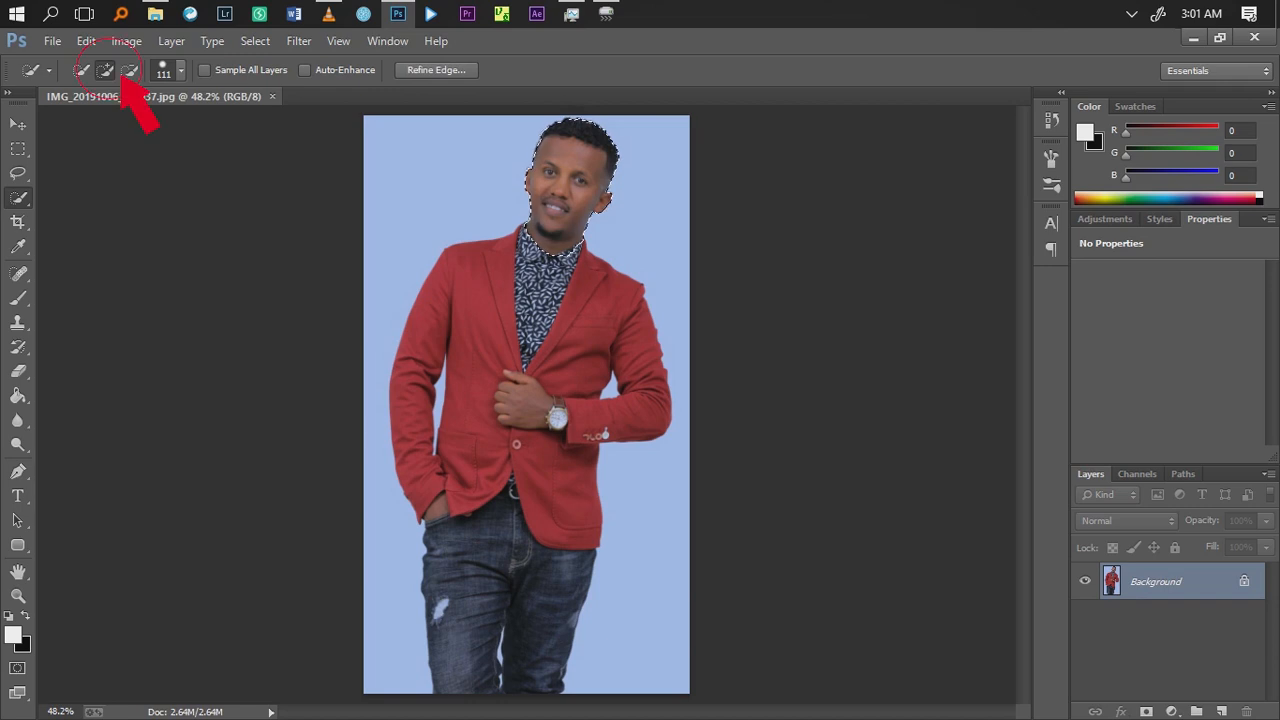
# Step: Paint a quick selection over the man's body and bring up the brush size picker
pyautogui.moveTo(570, 170); pyautogui.dragTo(460, 300)
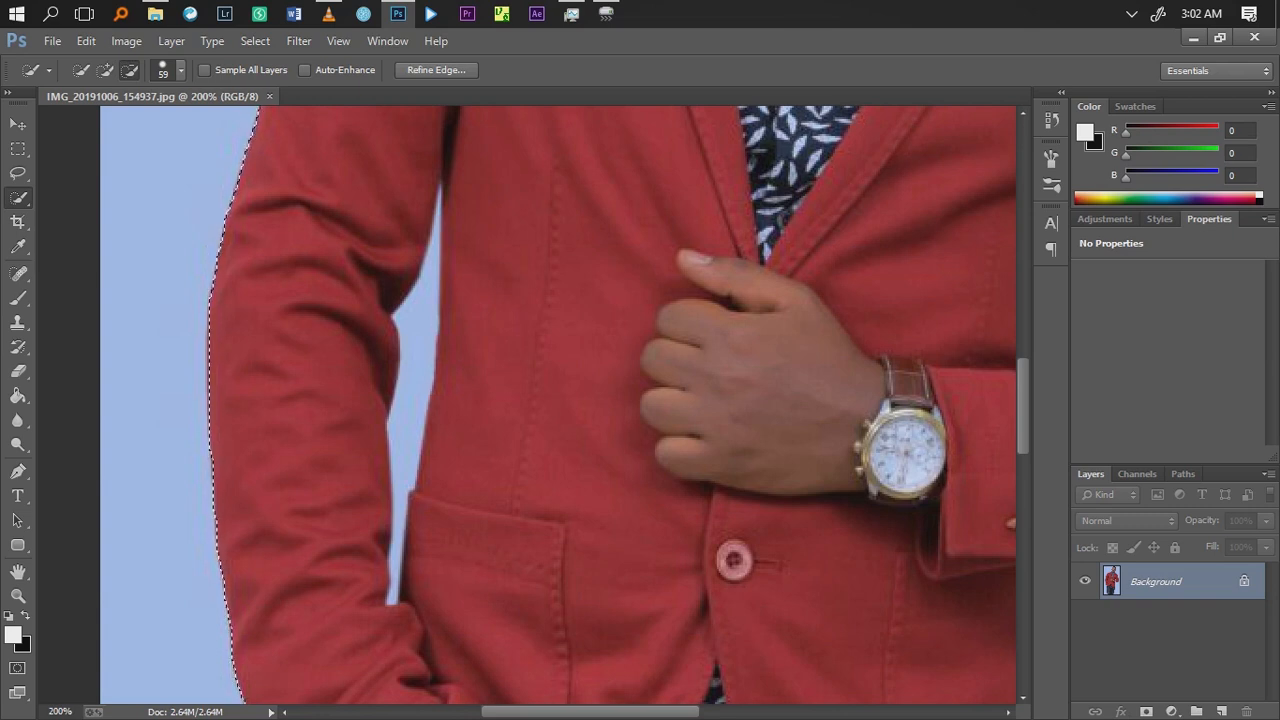
pyautogui.click(178, 68)
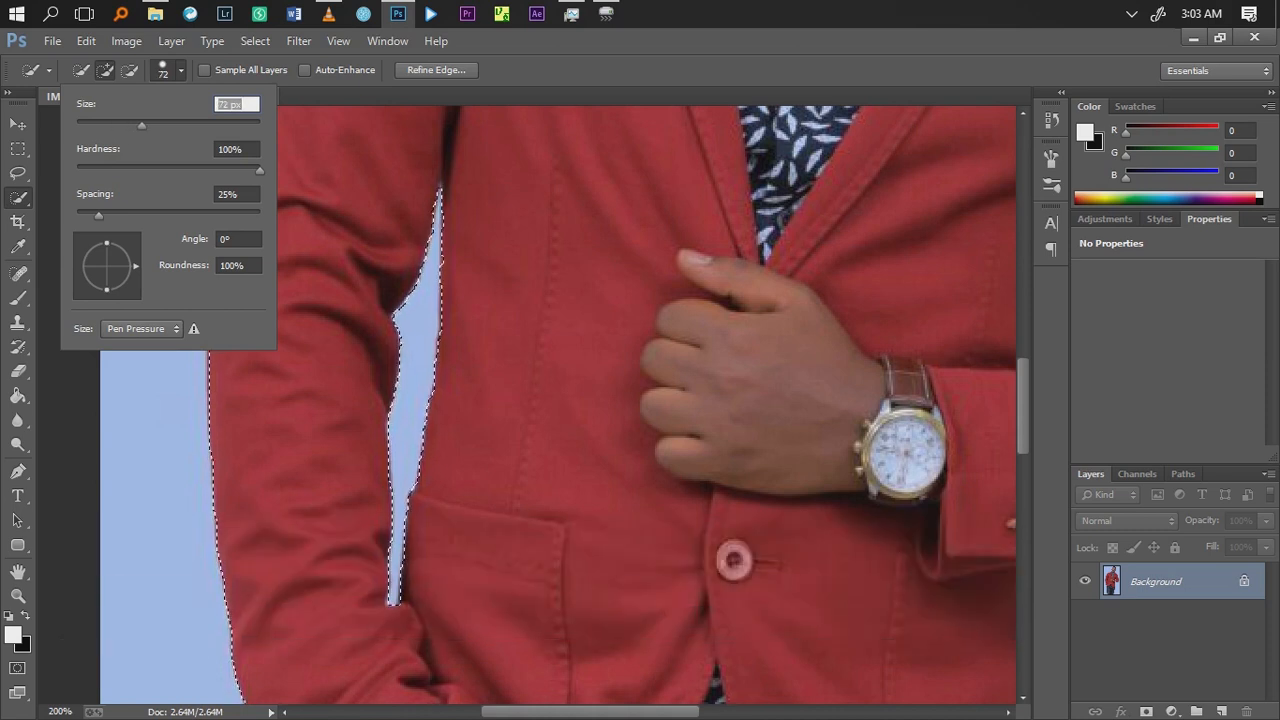
# Step: Shrink the selection brush and subtract the blue gaps beside the arm and legs
pyautogui.moveTo(140, 124); pyautogui.dragTo(122, 124)
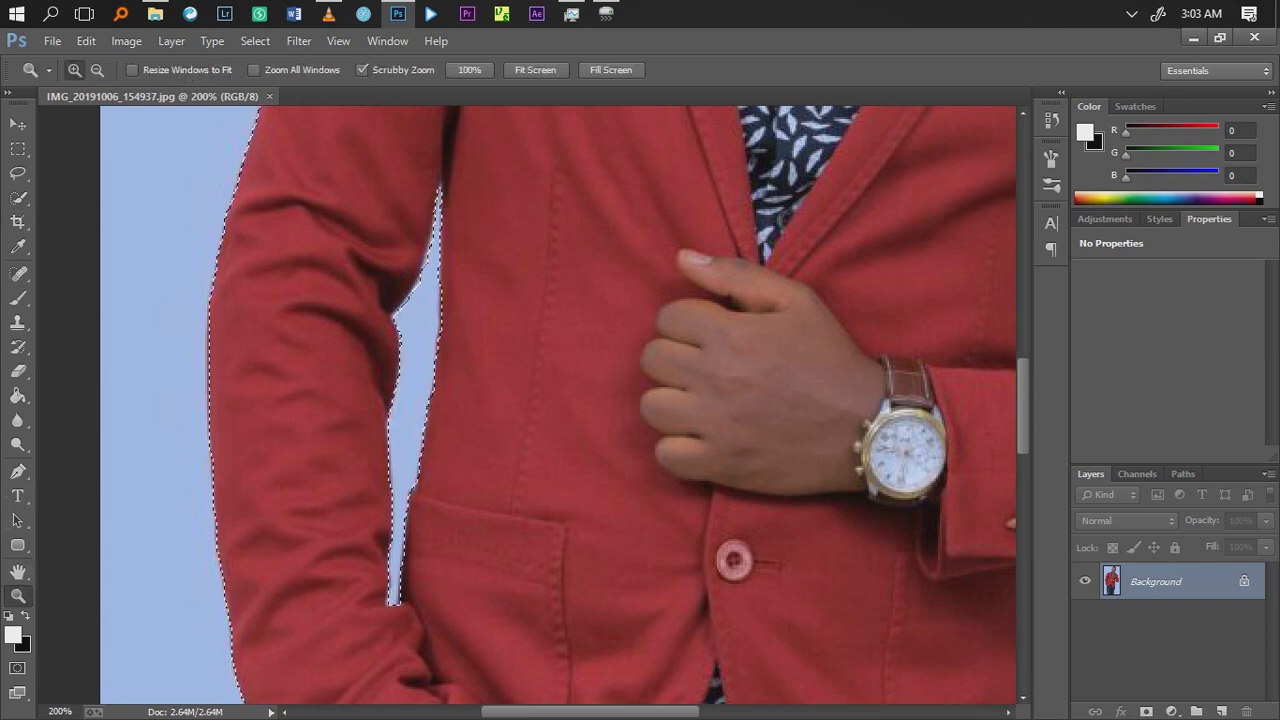
pyautogui.click(536, 68)
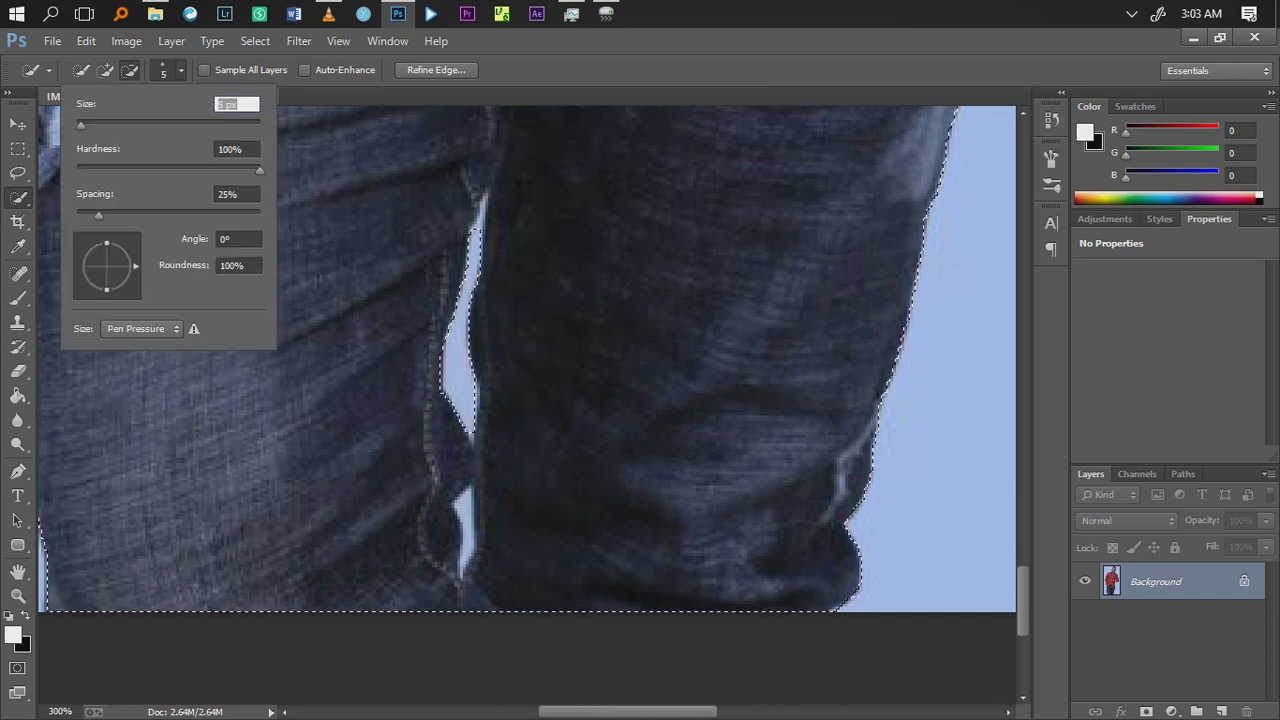
pyautogui.click(500, 400)
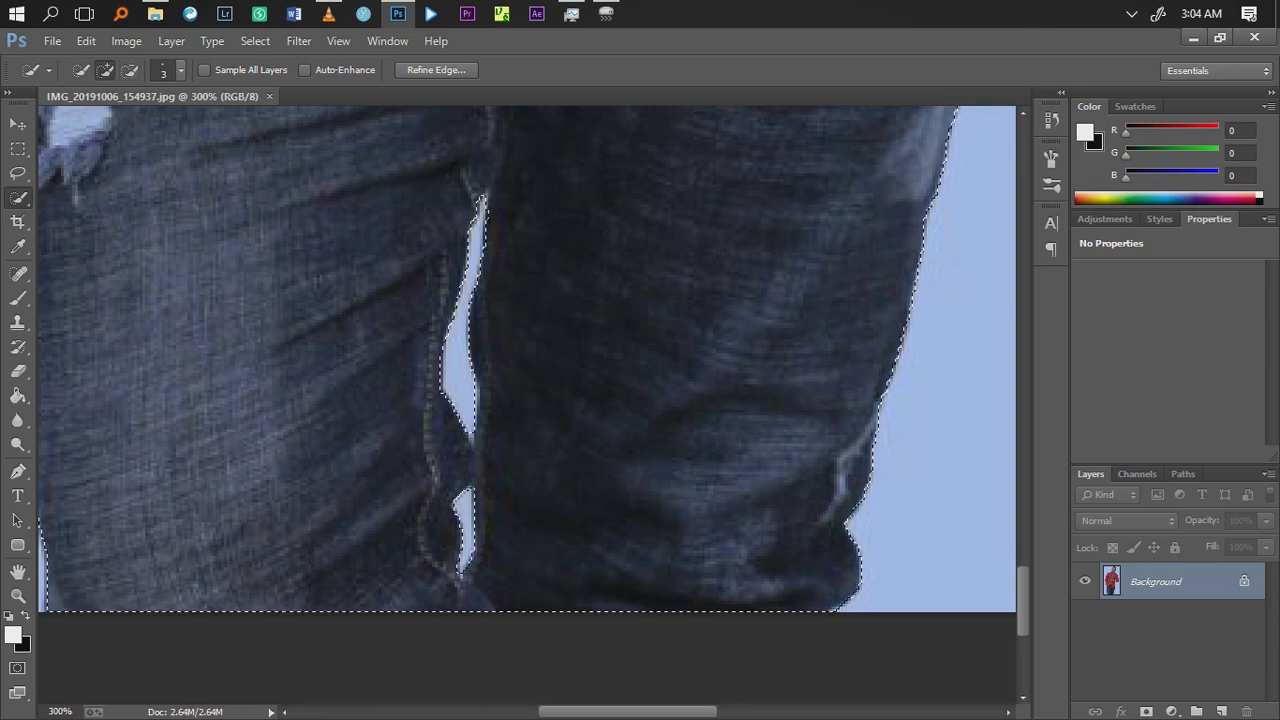
pyautogui.click(180, 70)
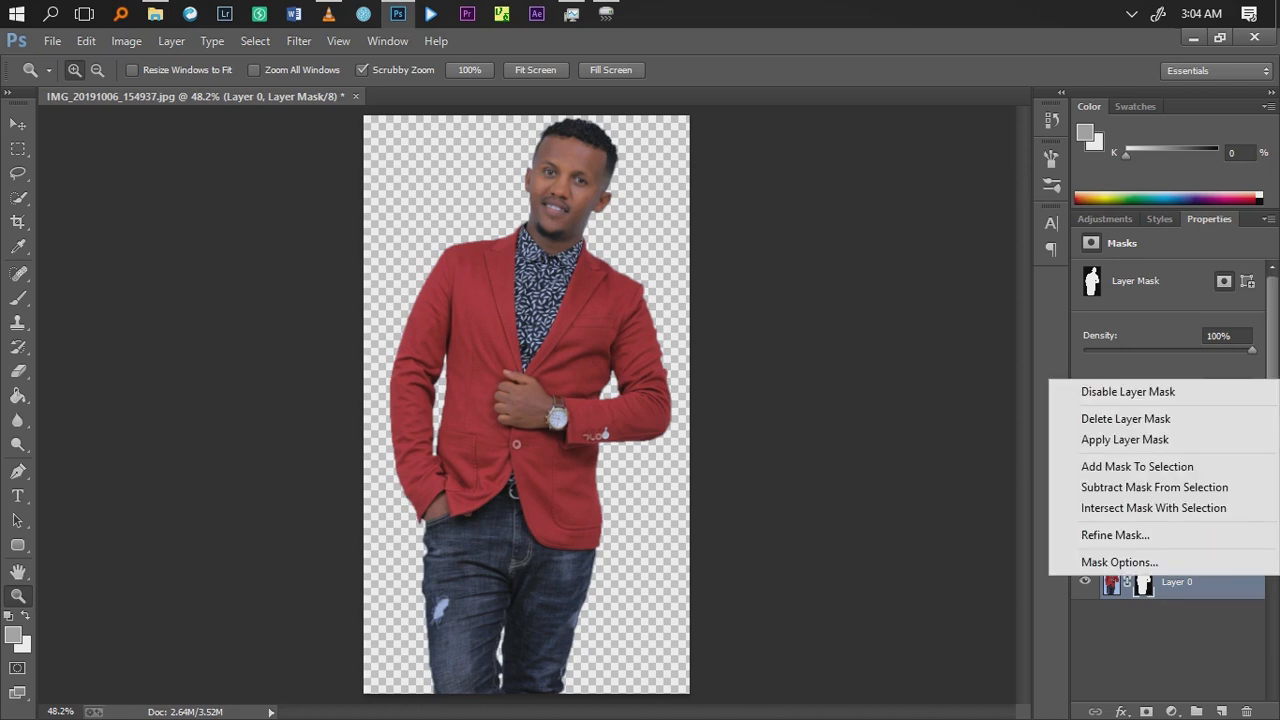
pyautogui.moveTo(1116, 536)
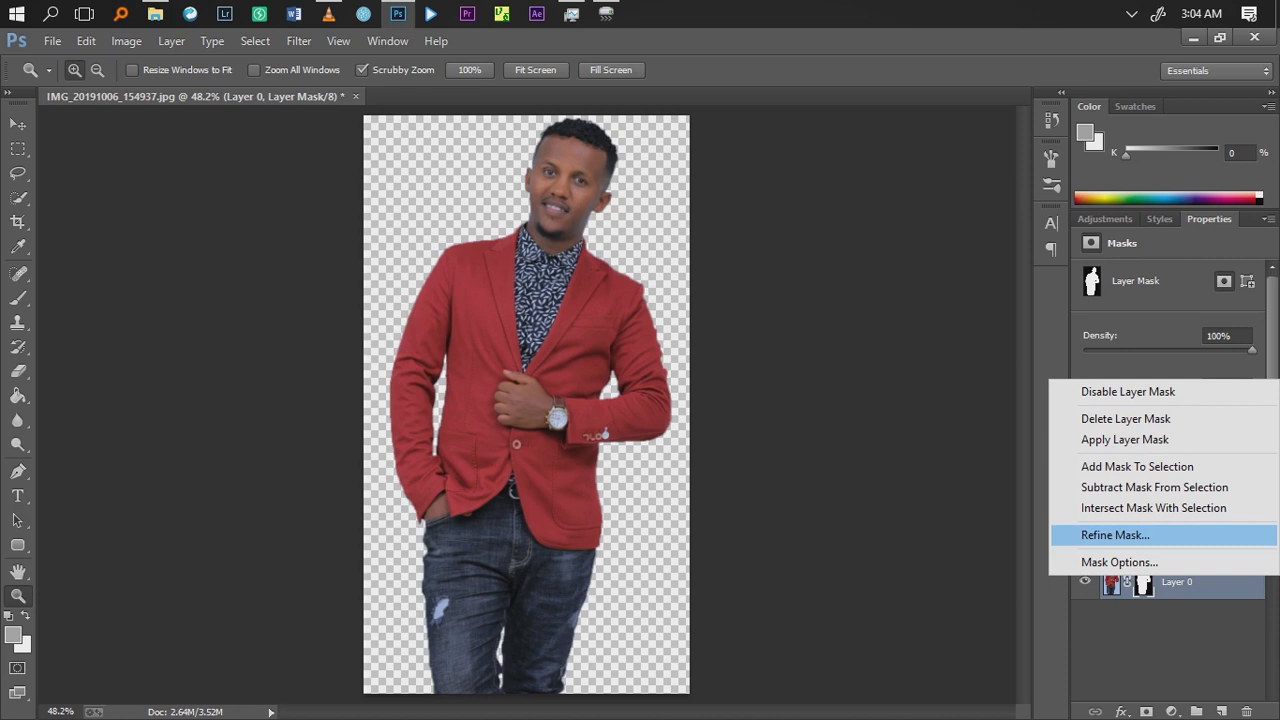
# Step: Bring up Refine Mask on the layer mask hiding the blue background
pyautogui.click(1114, 536)
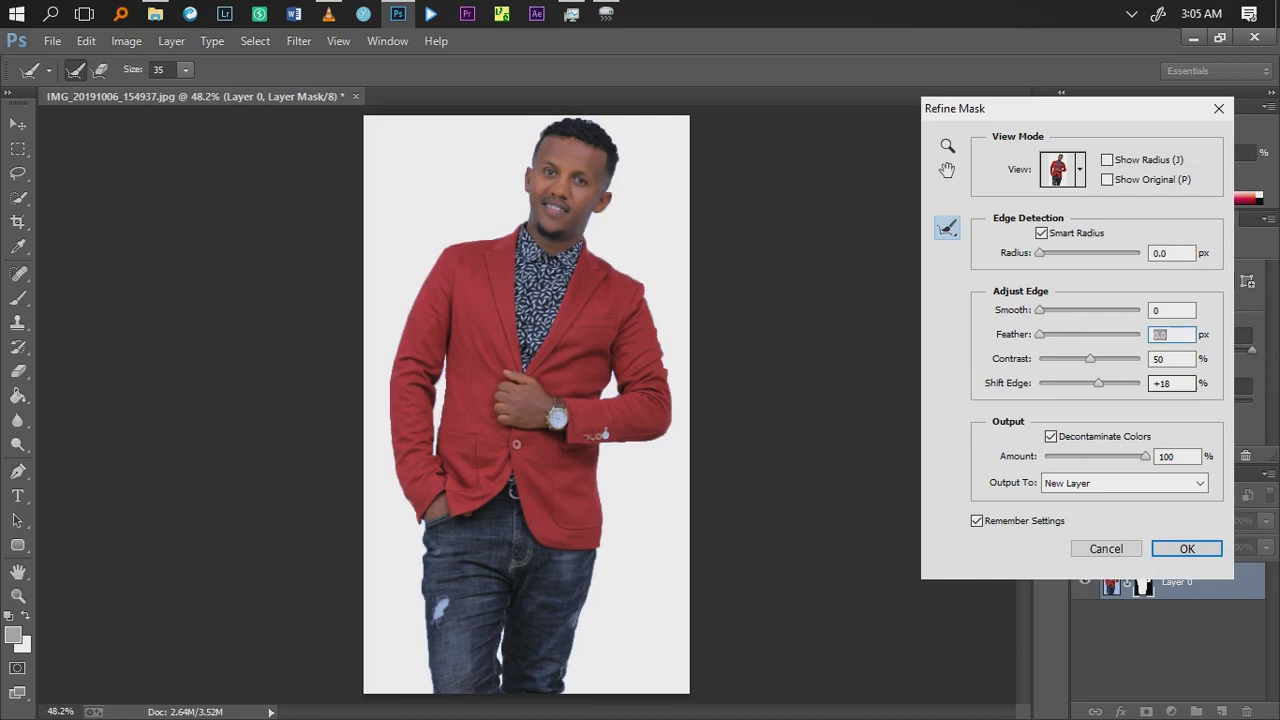
# Step: Set Feather and Shift Edge to 0 and Contrast to 15%, then zoom on the head
pyautogui.click(1170, 384)
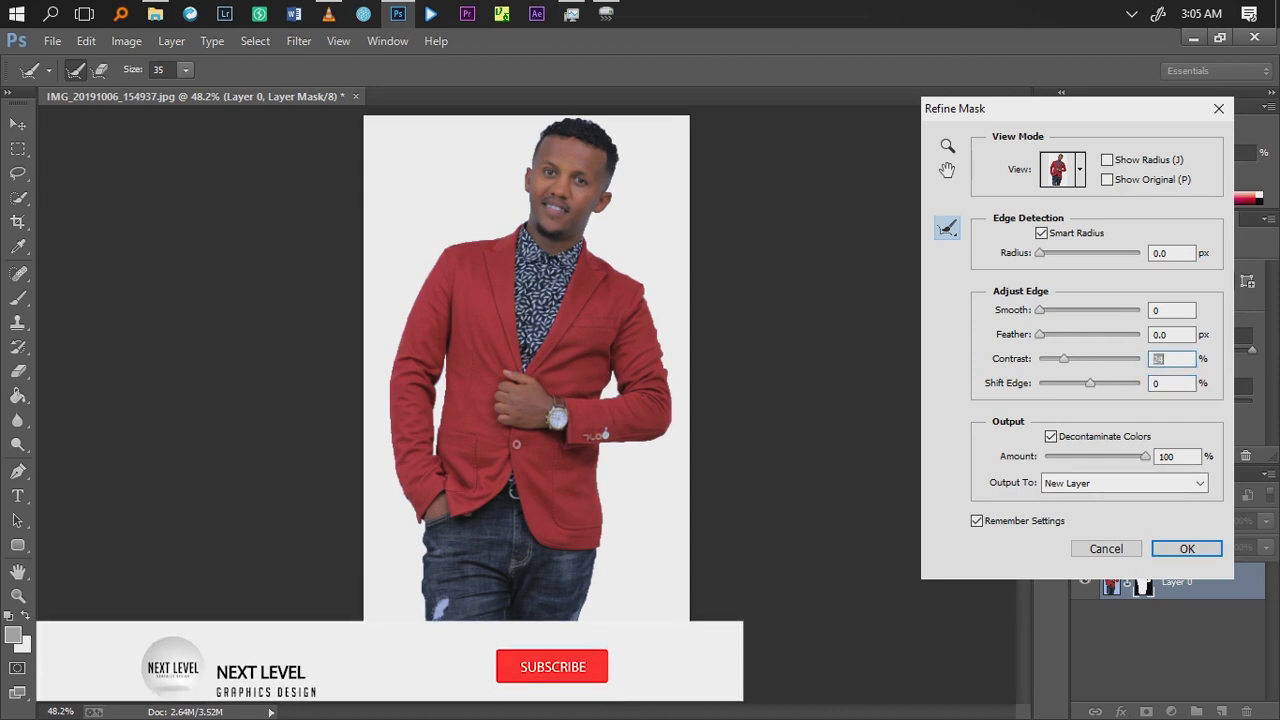
pyautogui.click(552, 666)
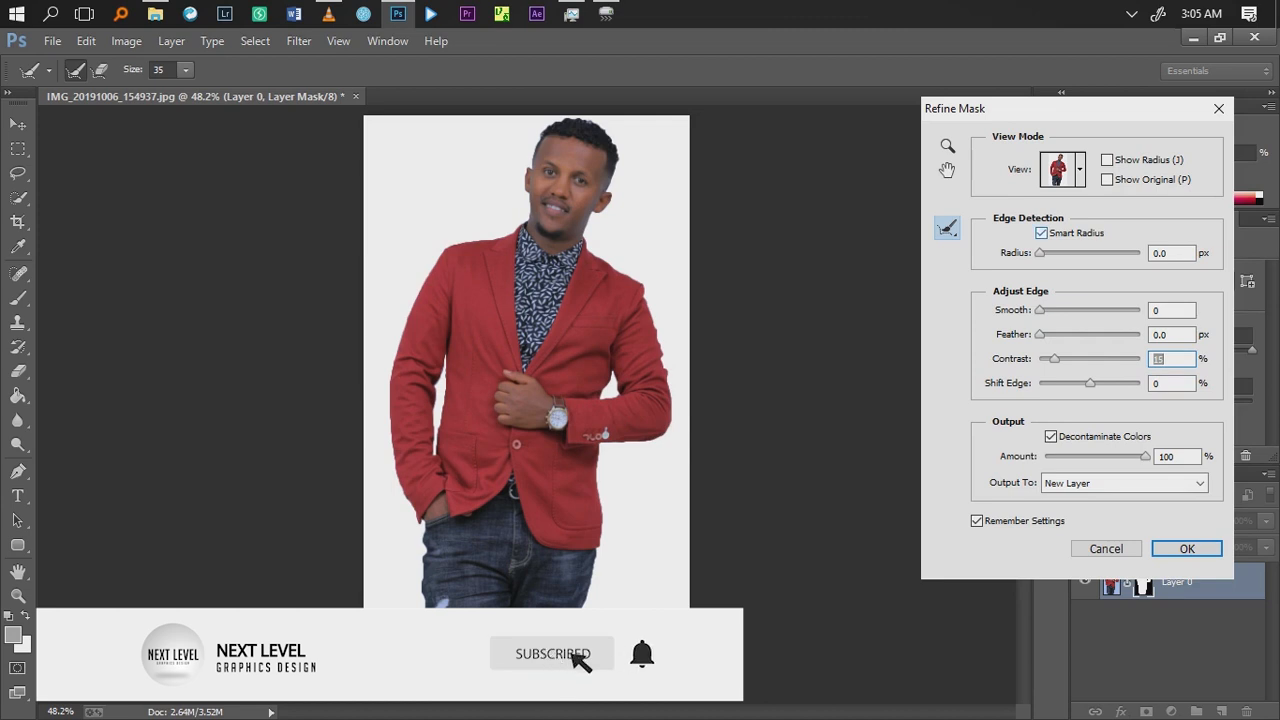
pyautogui.click(946, 228)
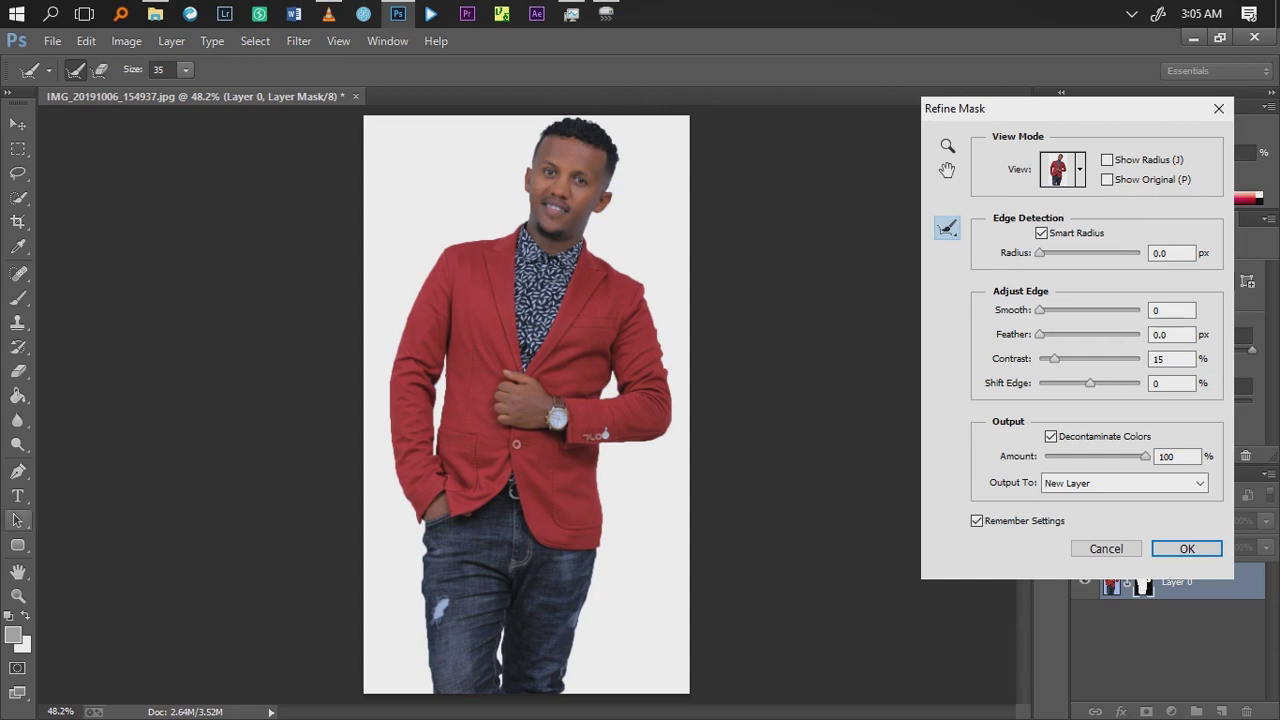
pyautogui.click(948, 144)
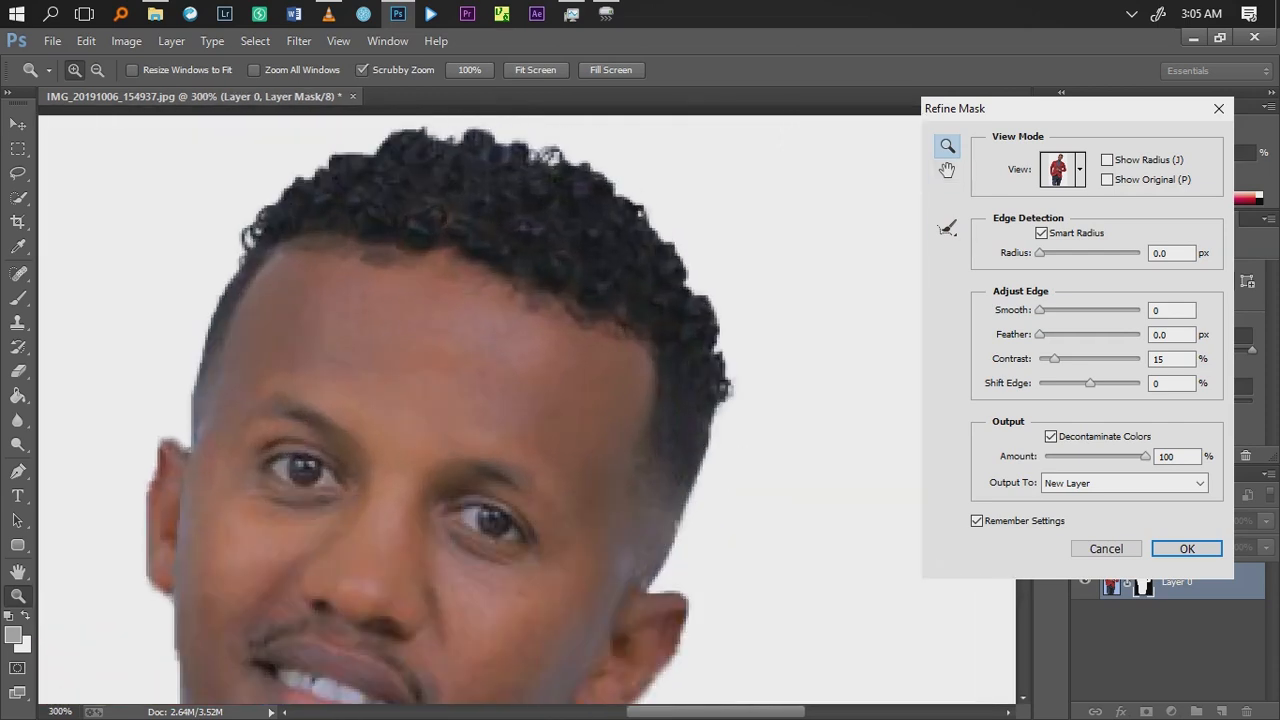
# Step: Brush the Refine Radius tool along the hairline and return Contrast to 0%
pyautogui.click(946, 228)
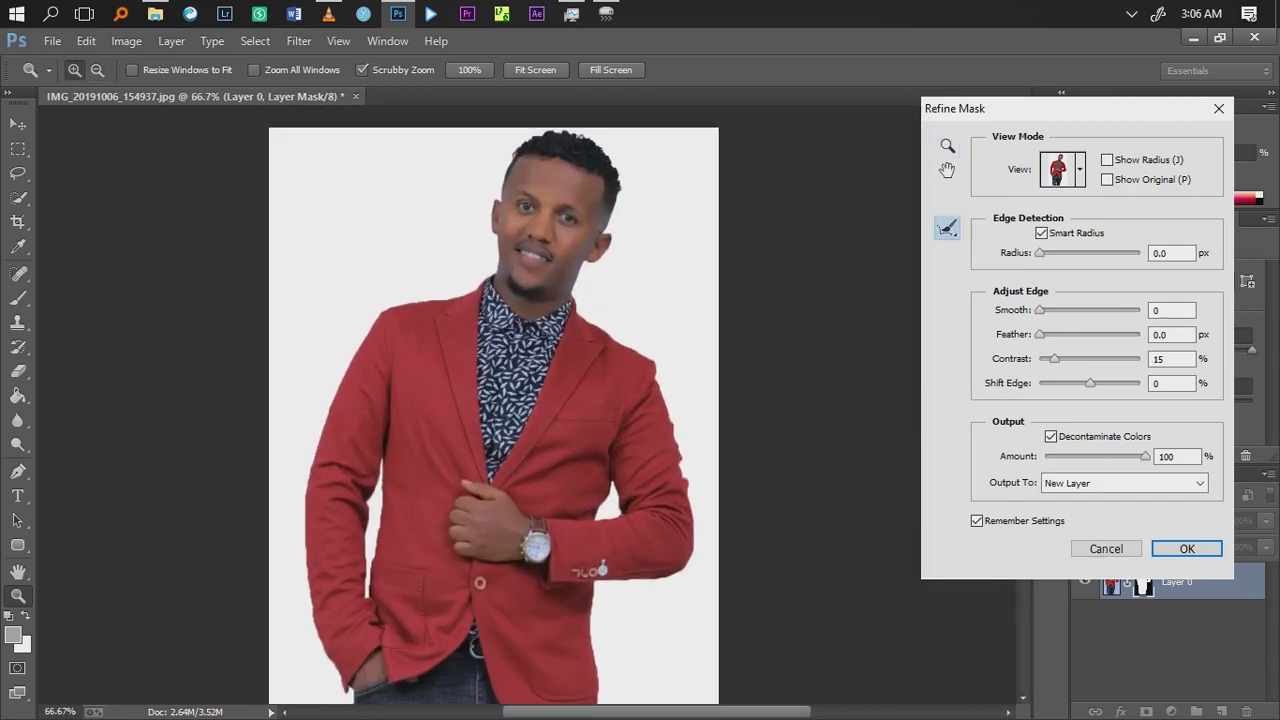
pyautogui.moveTo(350, 330); pyautogui.dragTo(460, 290)
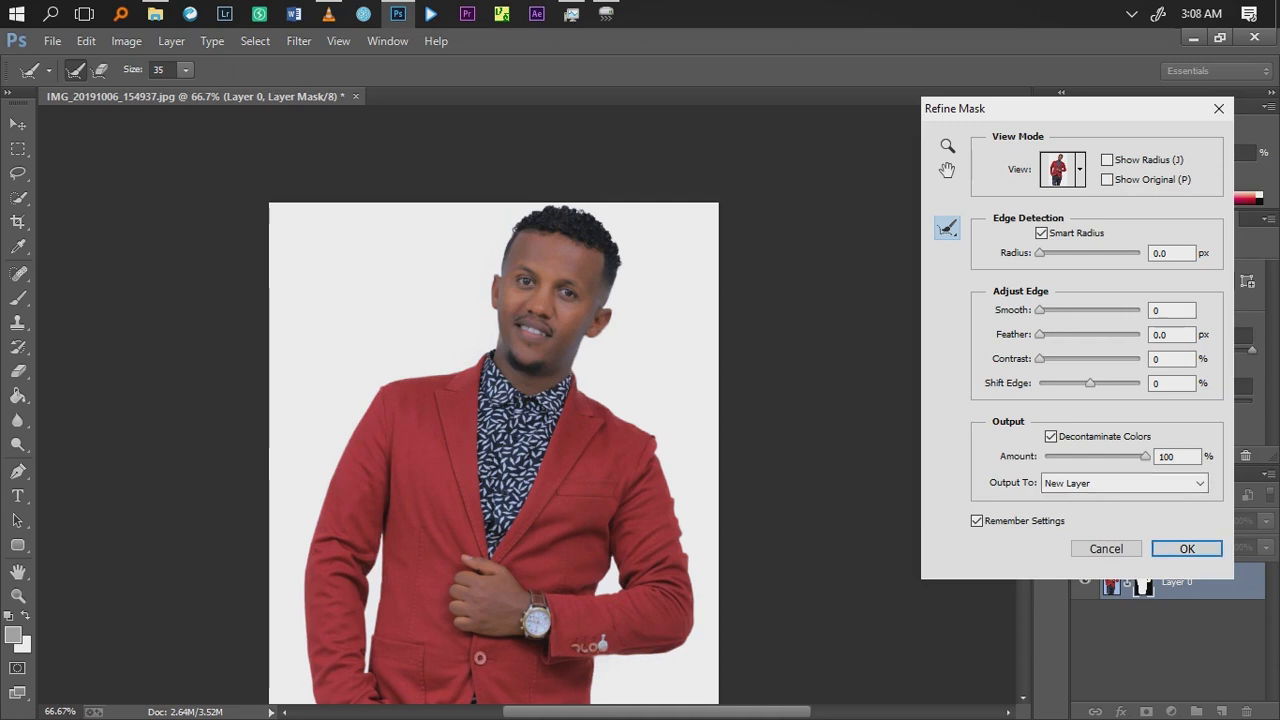
# Step: Output the refined mask to a new layer, creating 'Layer 0 copy' on transparency
pyautogui.scroll(-3)
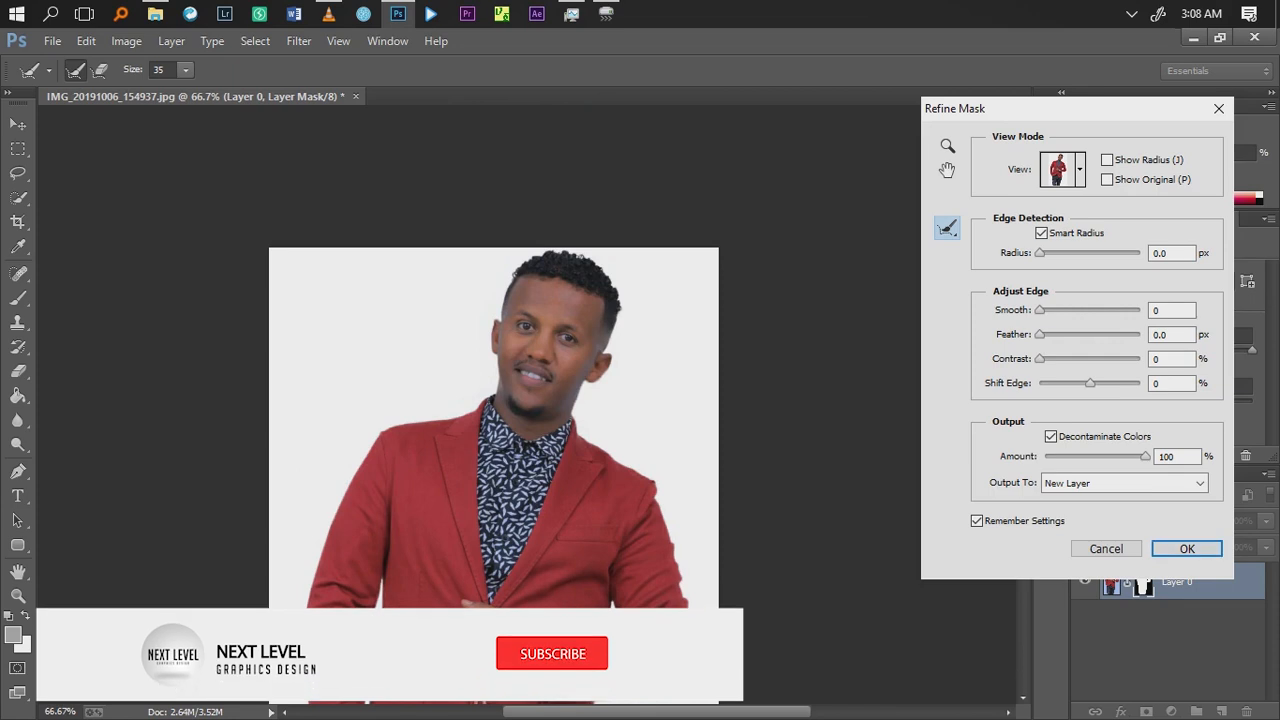
pyautogui.click(552, 652)
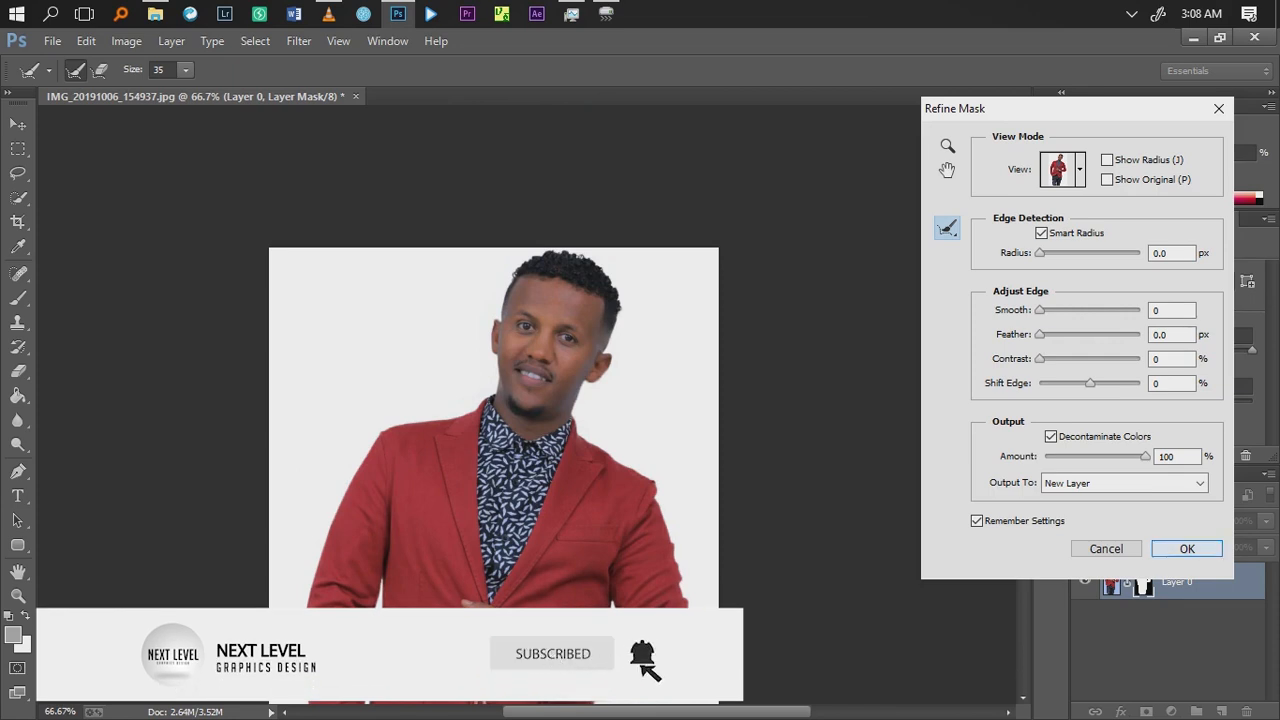
pyautogui.click(1186, 548)
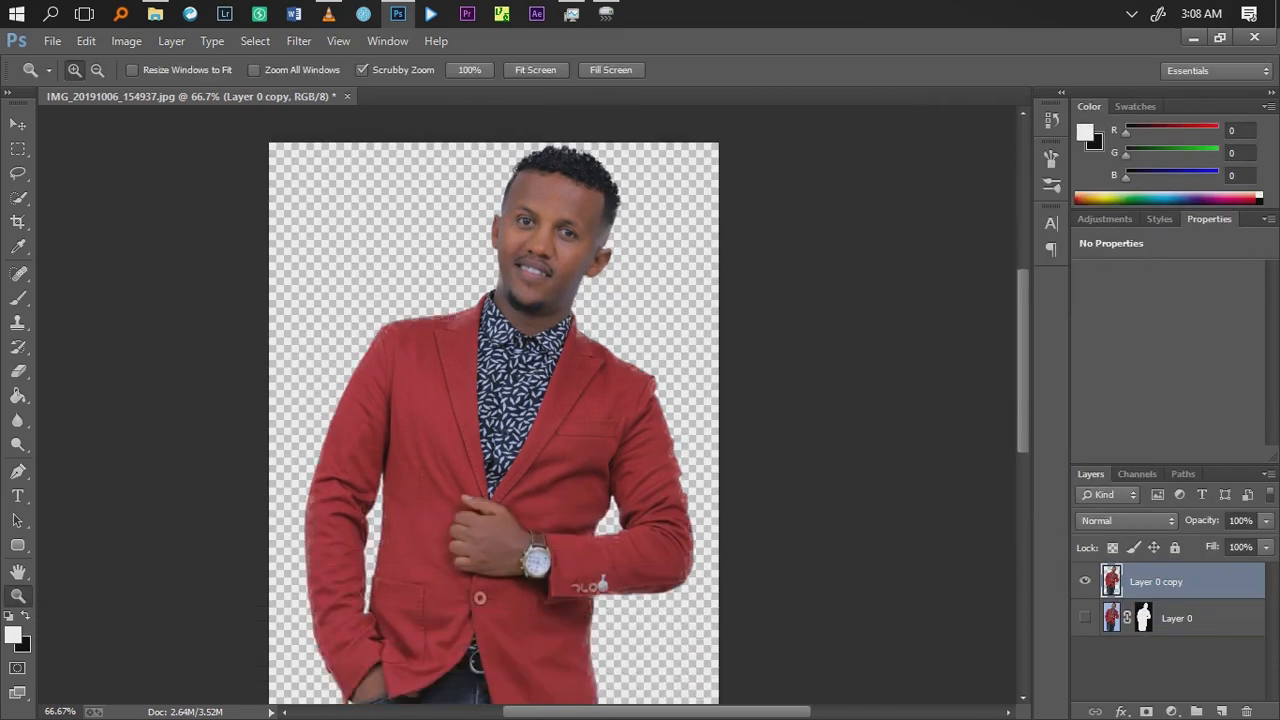